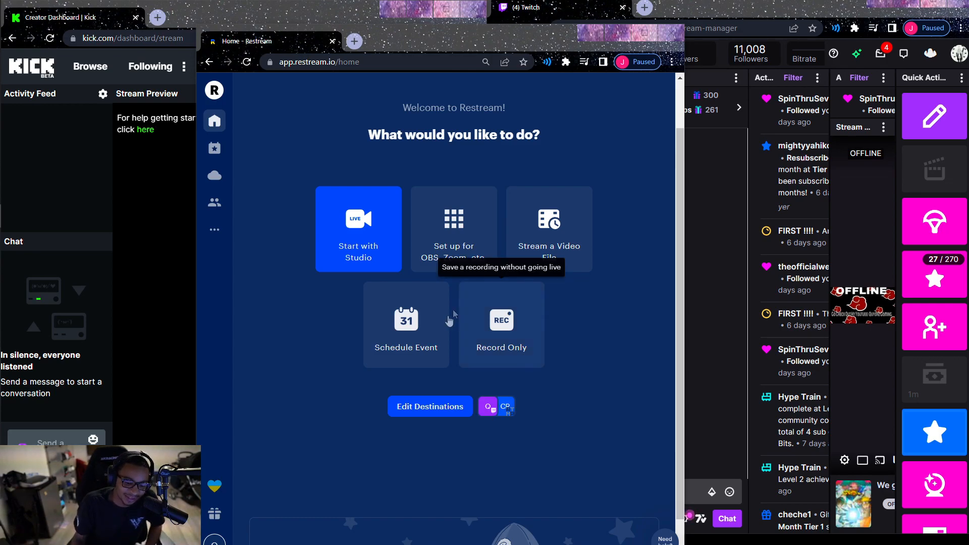
mouse_move(567, 179)
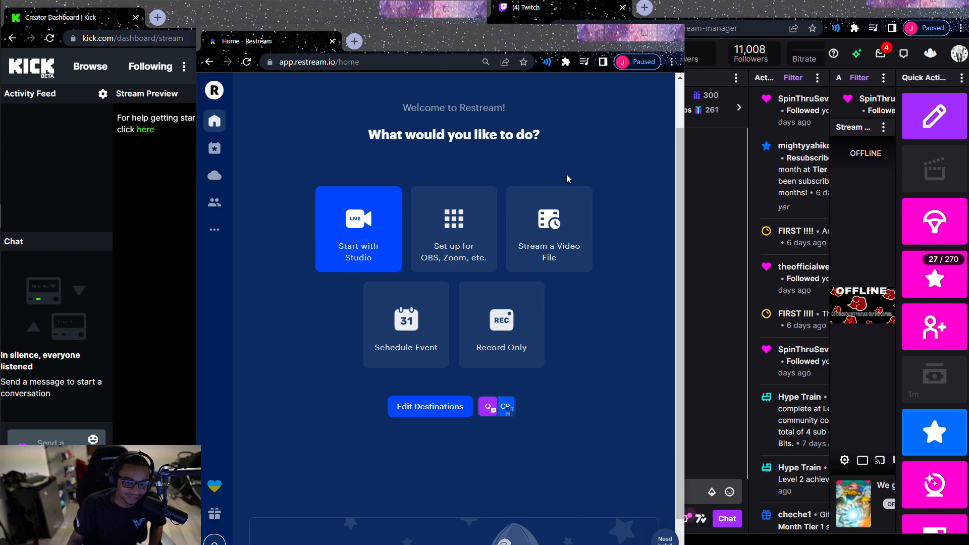
mouse_move(430, 406)
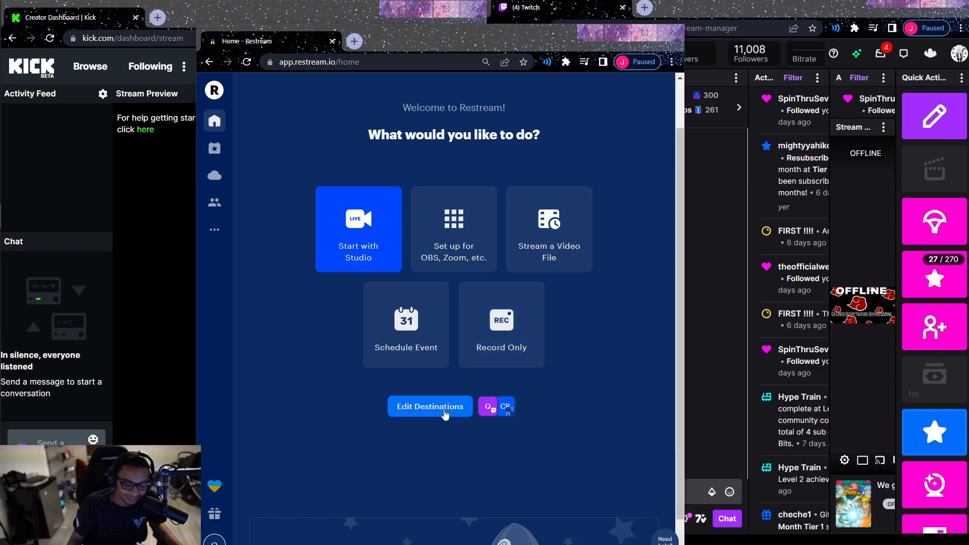
- Show the Destinations dialog from the Restream home page via Edit Destinations
click(430, 405)
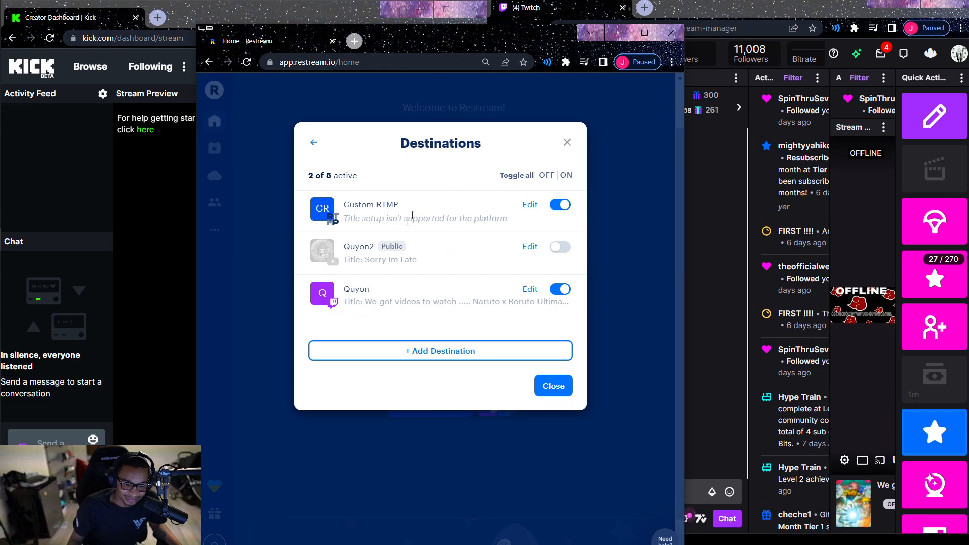
mouse_move(501, 281)
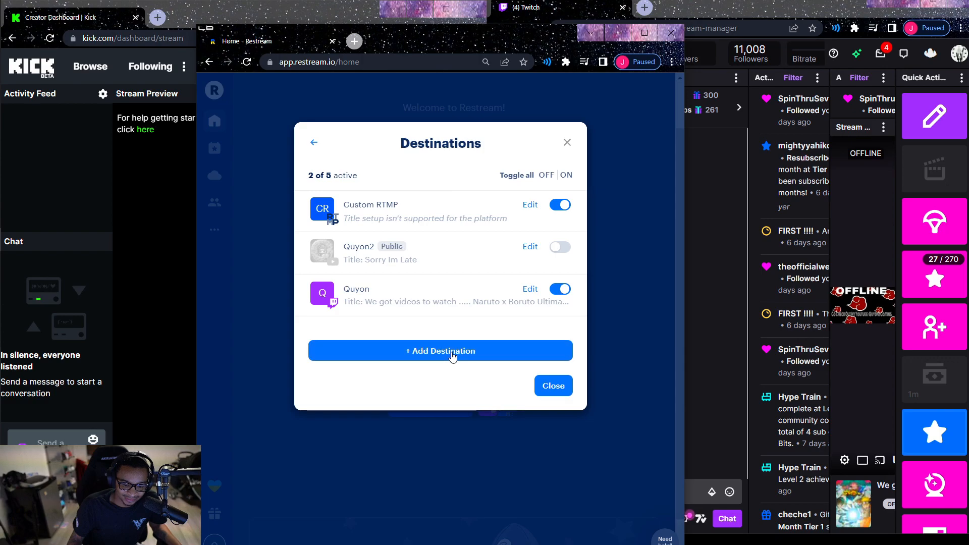
- Add Twitch from the Platforms catalogue, then return to the destinations list
click(440, 351)
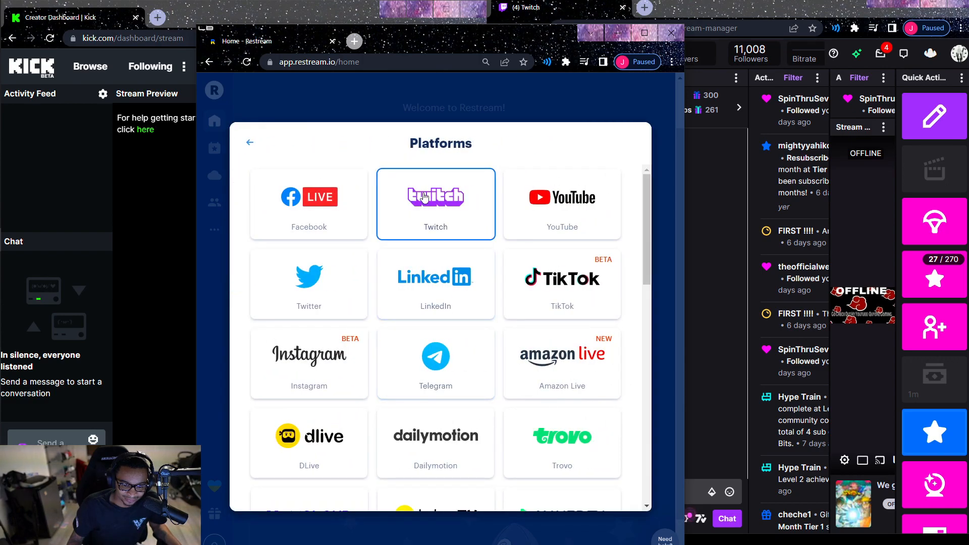
scroll(down, 3)
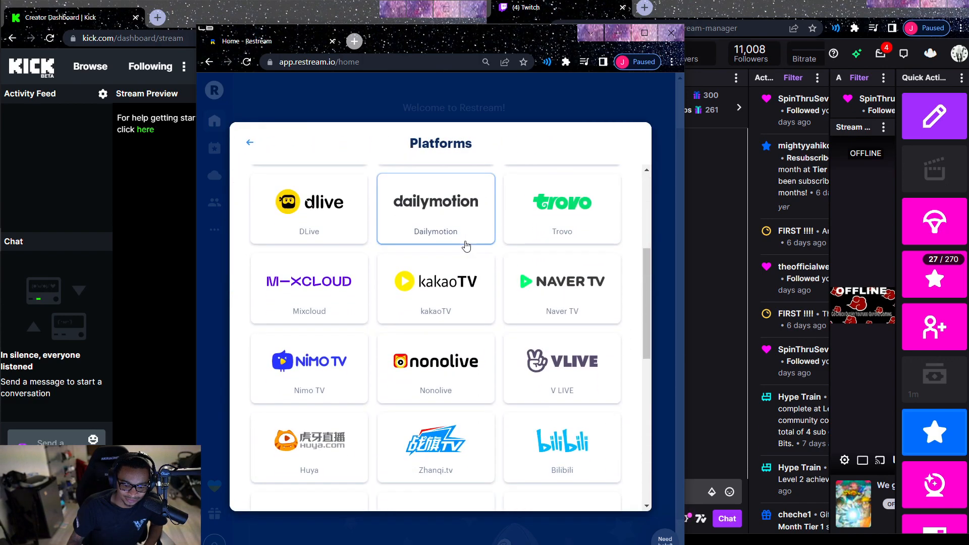
scroll(down, 3)
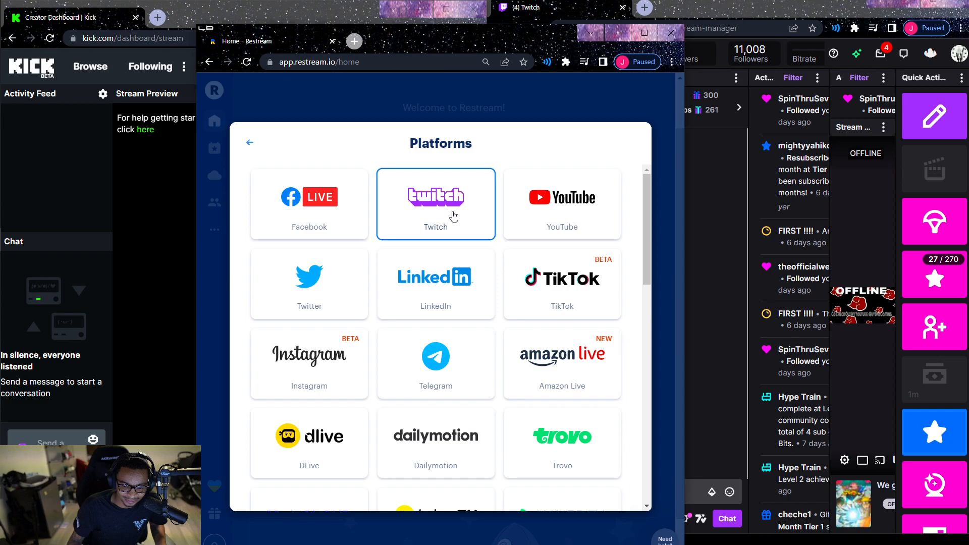
click(436, 204)
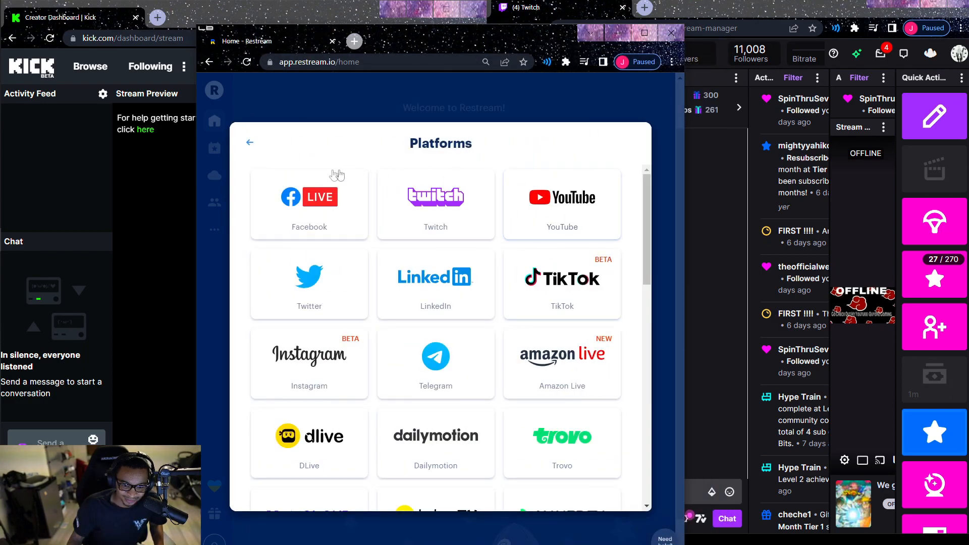
click(250, 142)
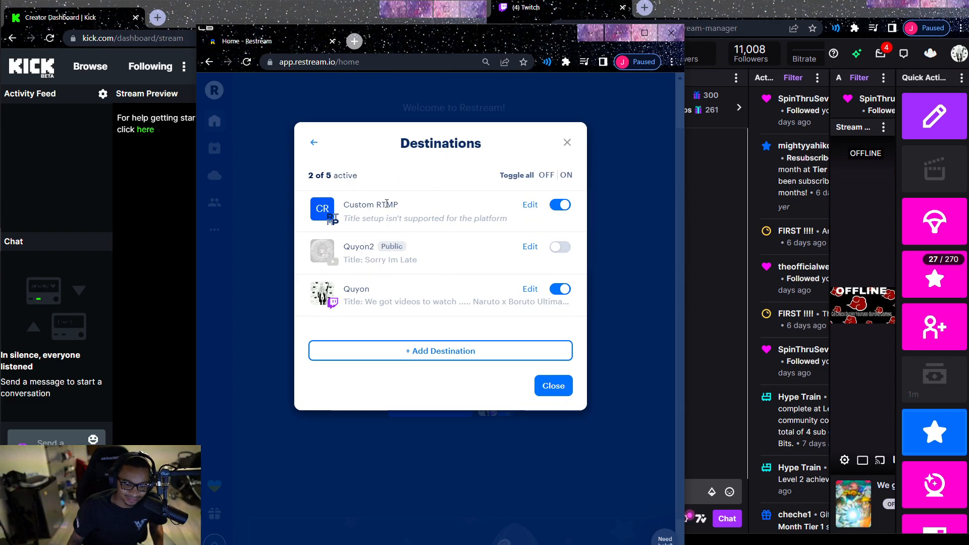
- Add a Custom RTMP destination and begin filling in Kick's RTMP server address
click(440, 350)
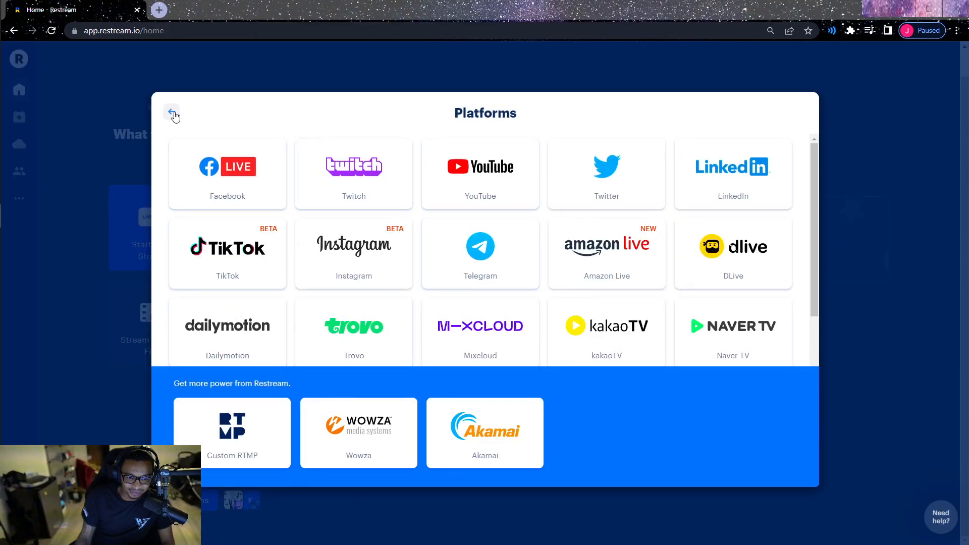
click(173, 112)
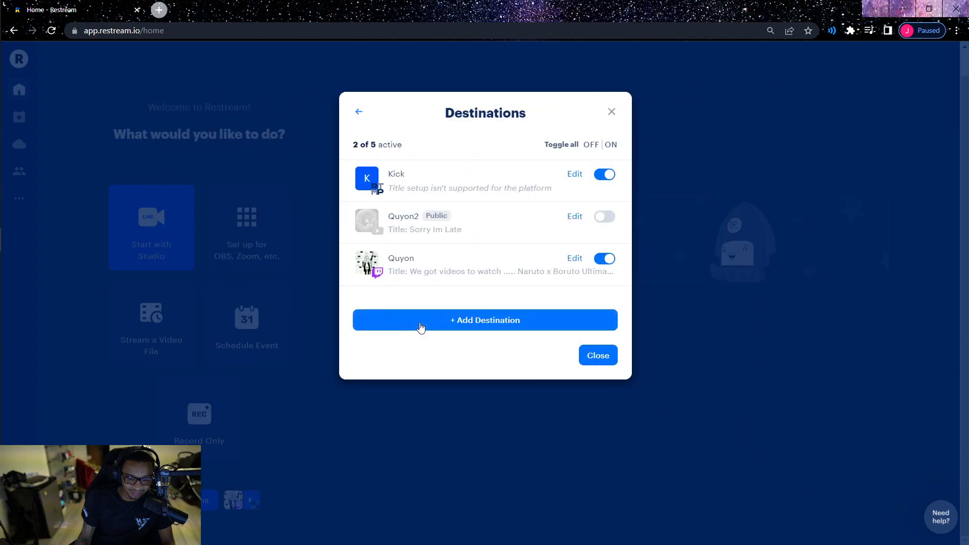
click(485, 320)
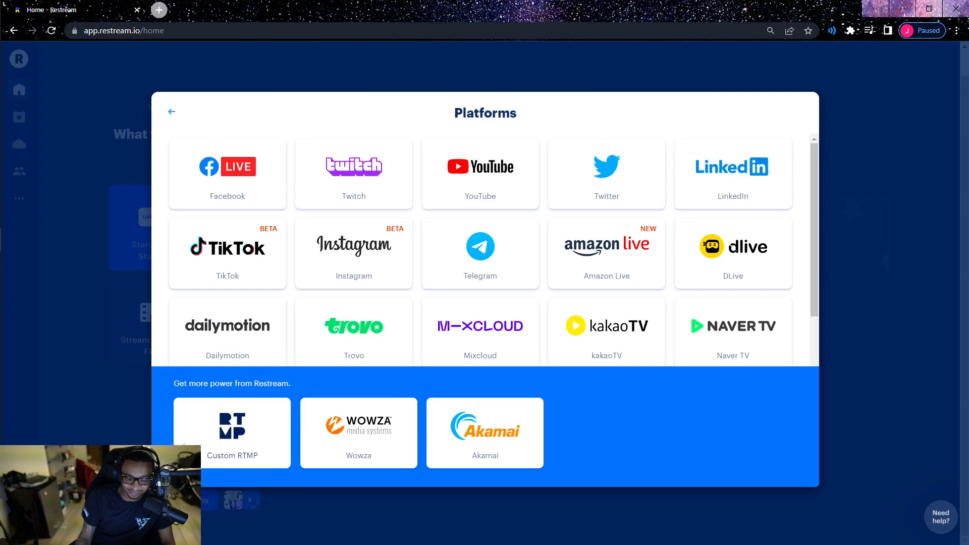
click(232, 433)
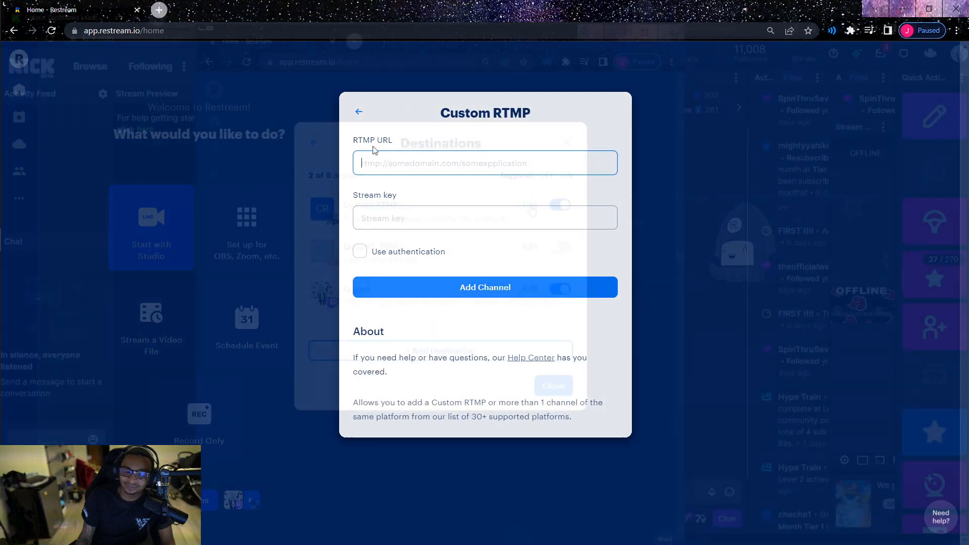
click(484, 287)
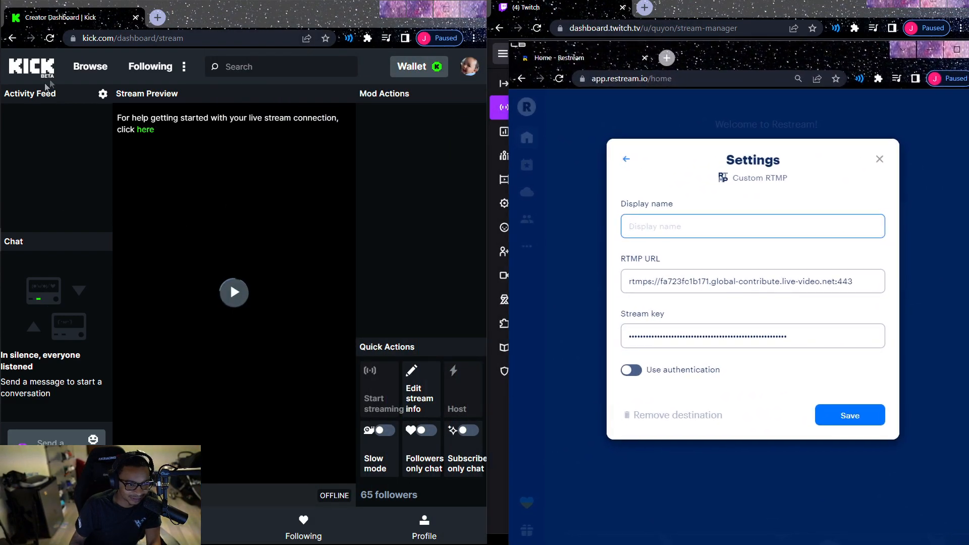
- Reach Kick's Stream URL and Key page through Settings > Profile > Stream in the dashboard
click(469, 66)
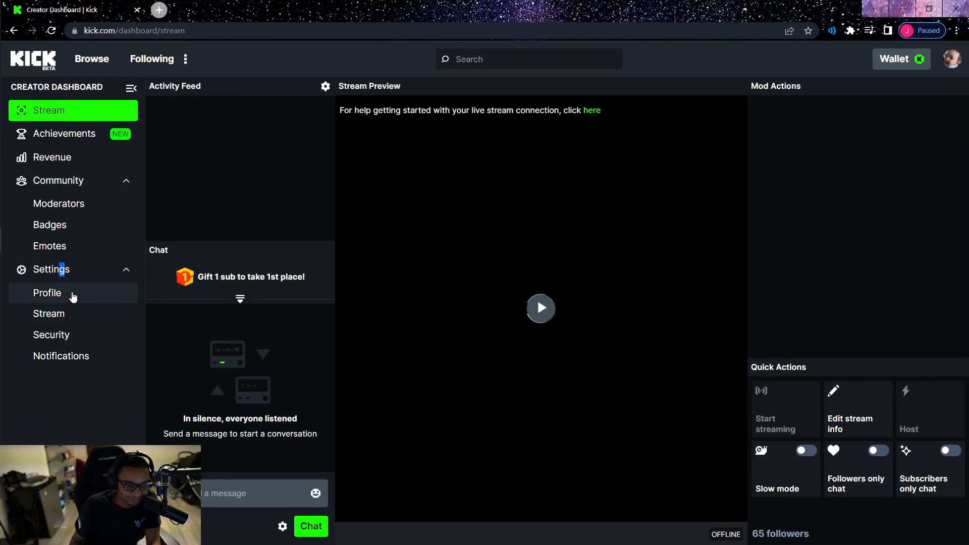
click(47, 292)
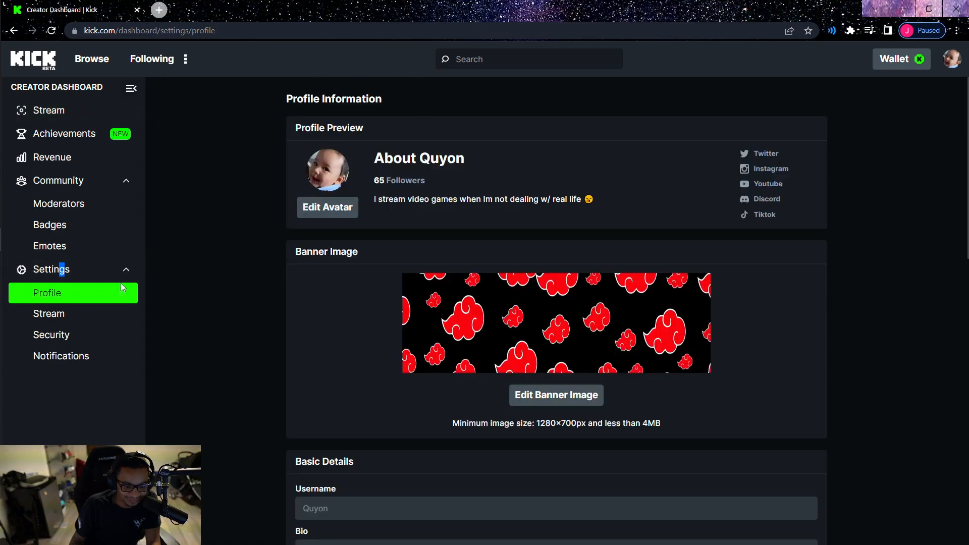
click(49, 314)
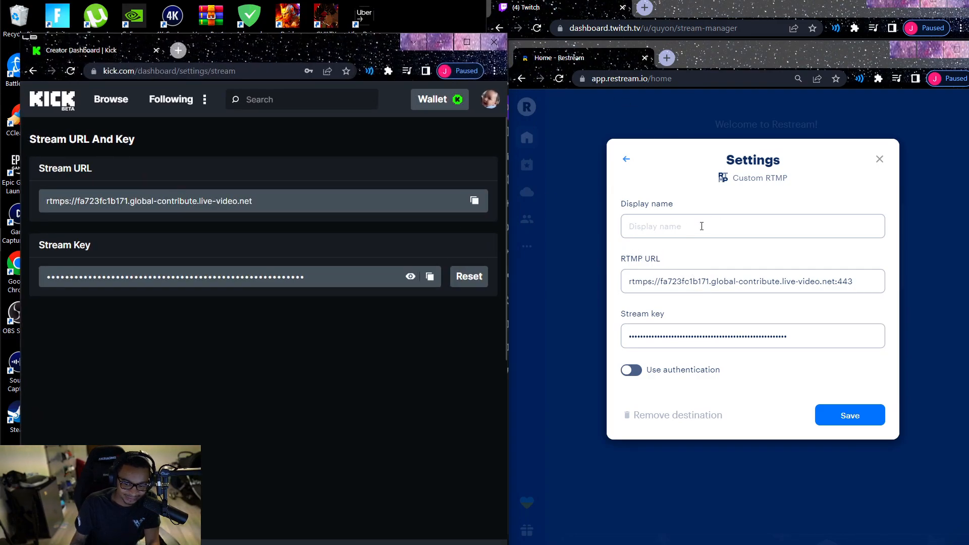
- Name the custom RTMP destination 'Kick' and save it as an enabled destination
text(K)
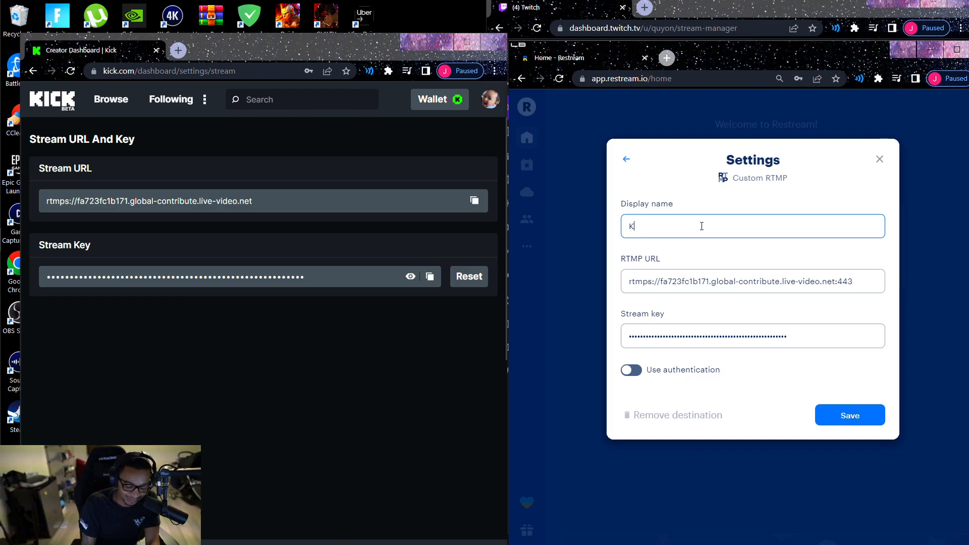
text(ick)
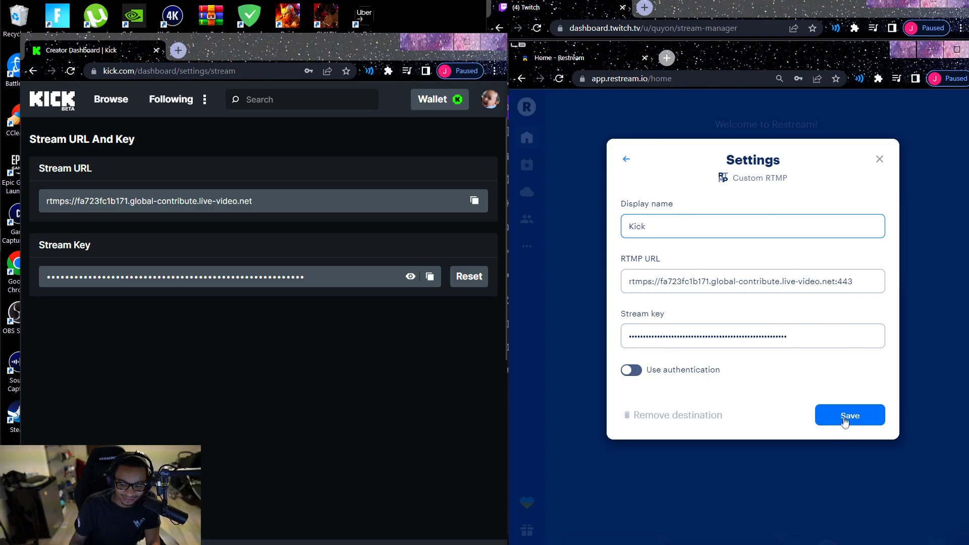
click(849, 415)
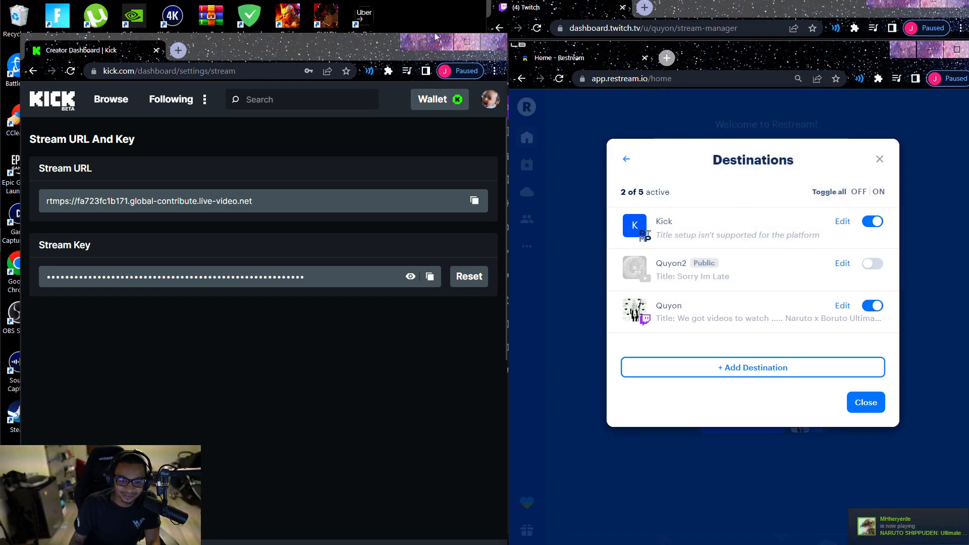
mouse_move(727, 250)
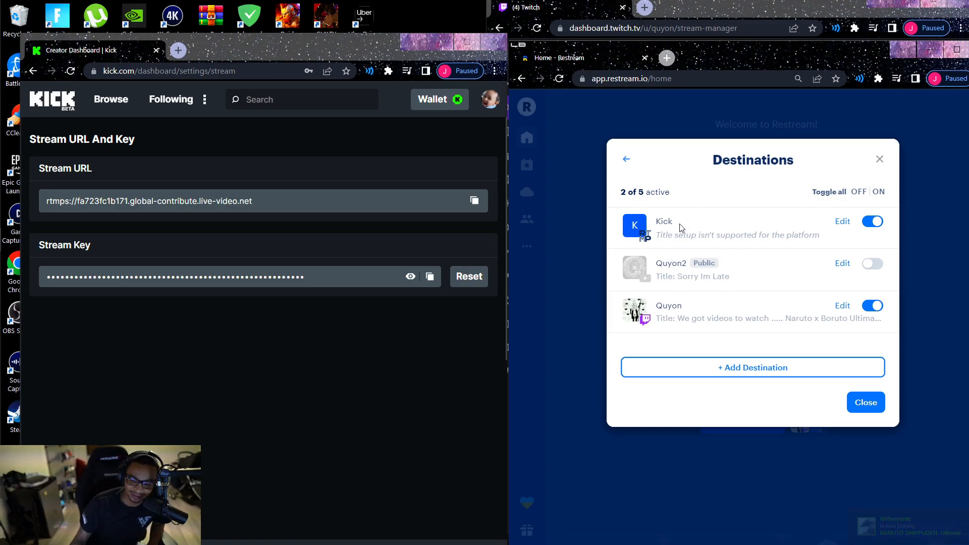
double_click(664, 221)
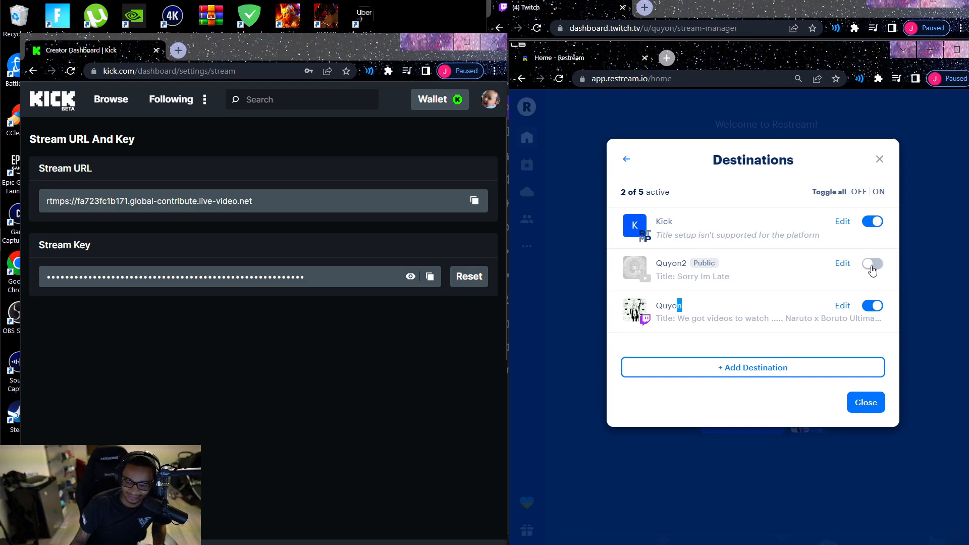
click(872, 264)
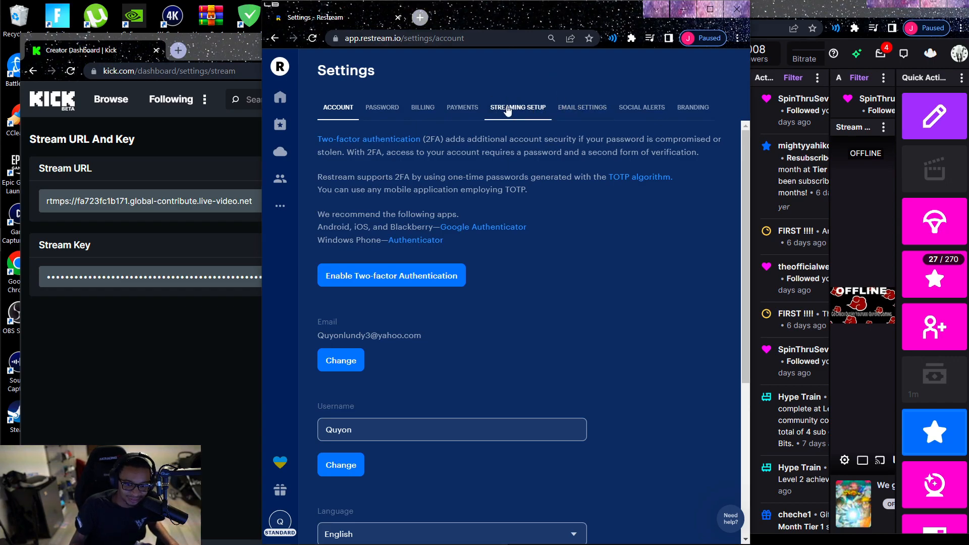
- Show Restream's Streaming Setup with its RTMP URL and stream key, then move to OBS
click(518, 107)
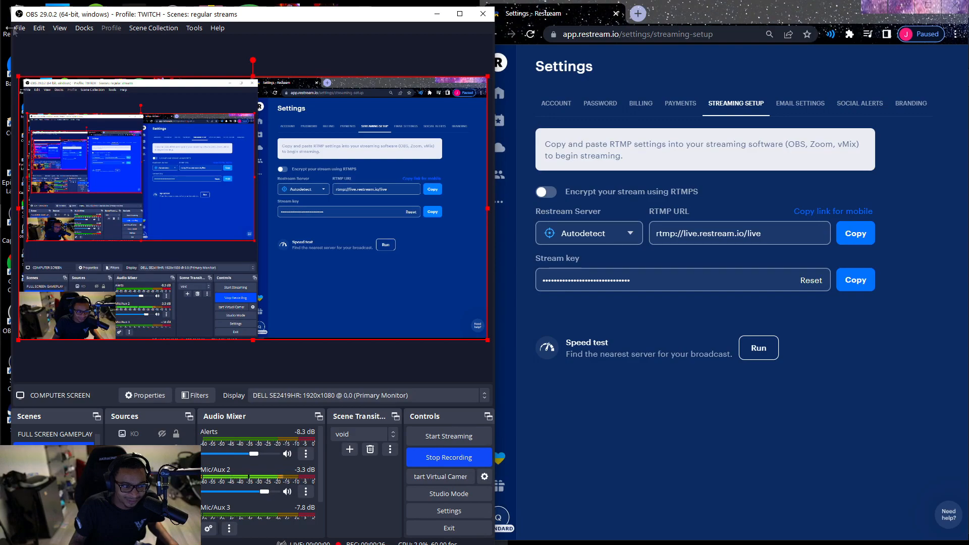
click(20, 28)
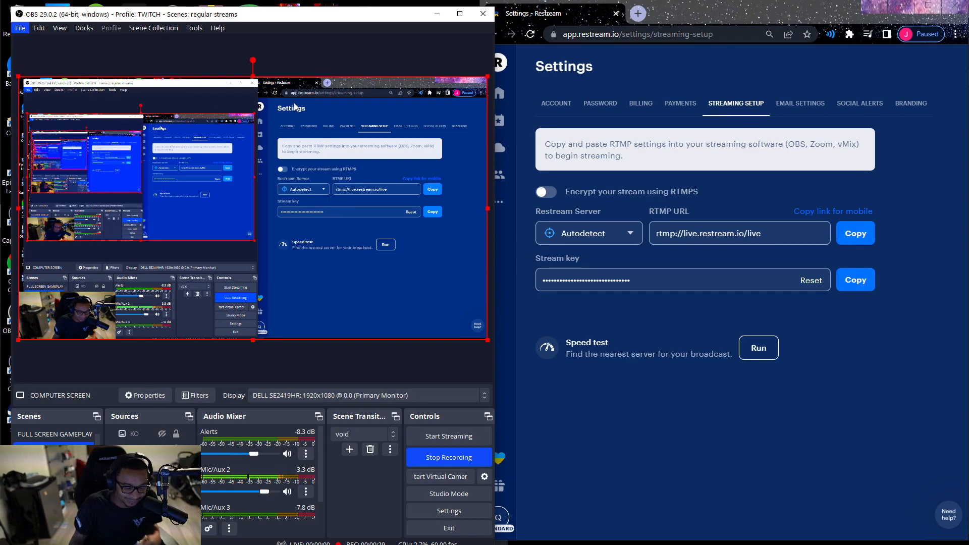
- Set OBS Stream service to Custom with server rtmp://live.restream.io/live and the Restream stream key
click(449, 511)
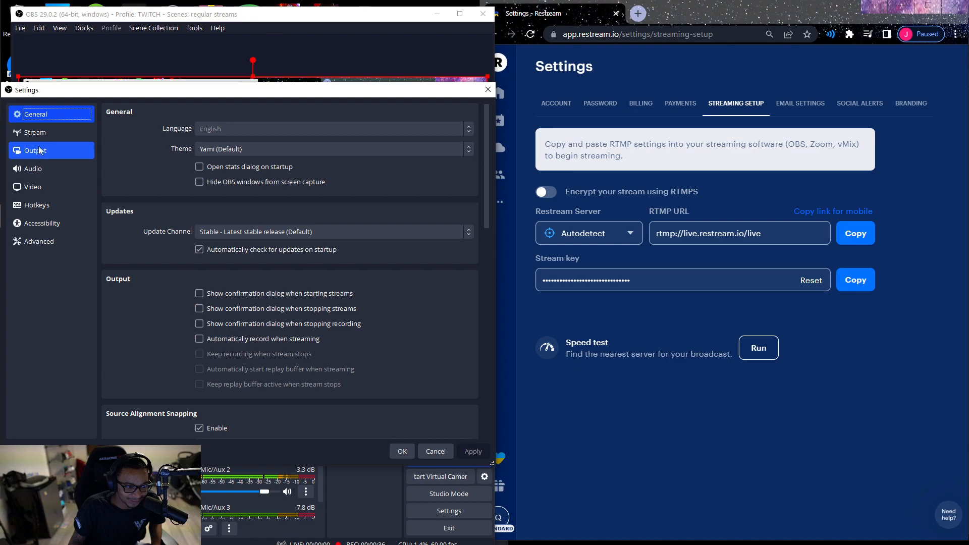
click(35, 131)
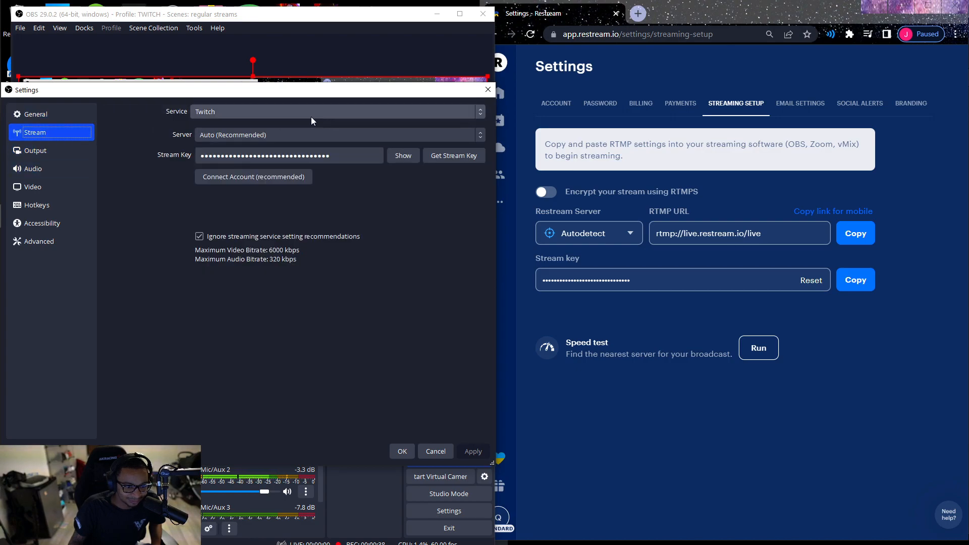
click(336, 111)
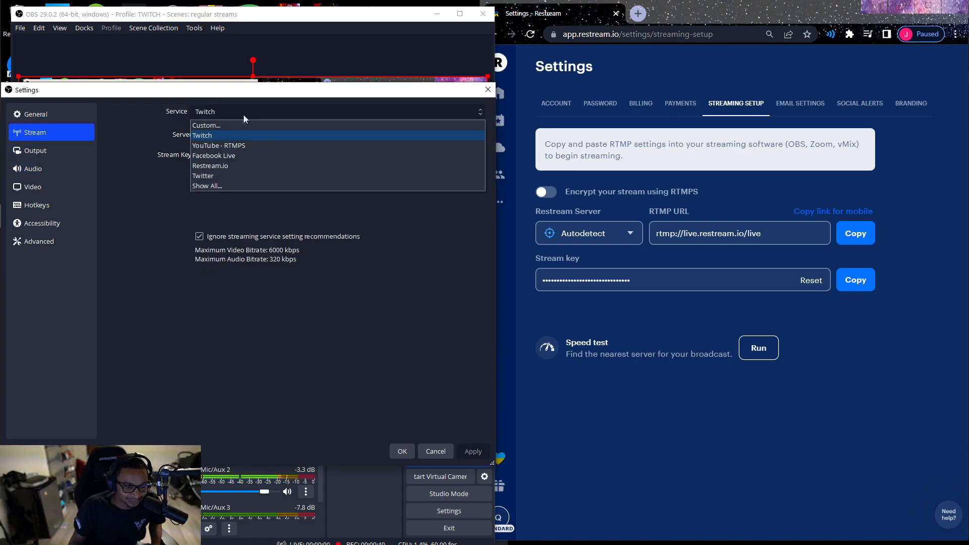
click(207, 126)
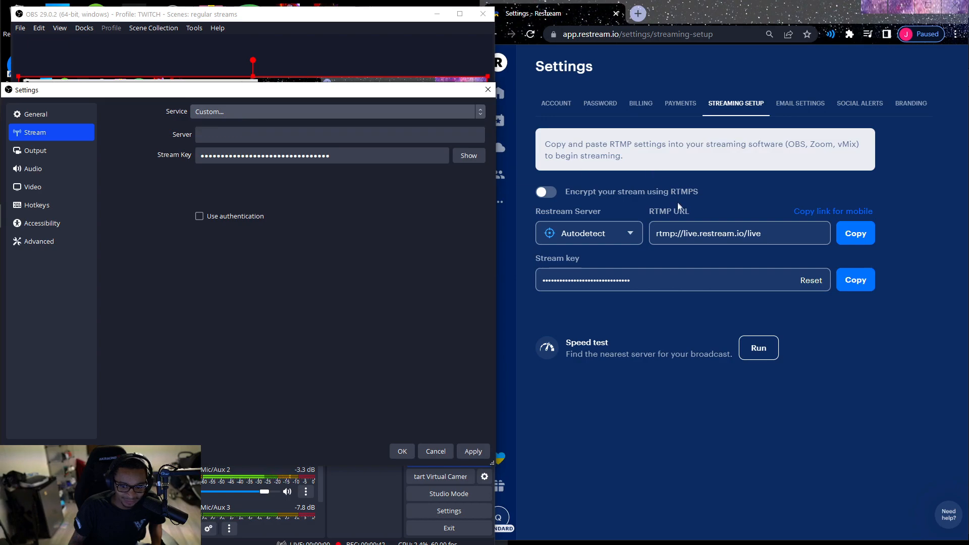
click(339, 134)
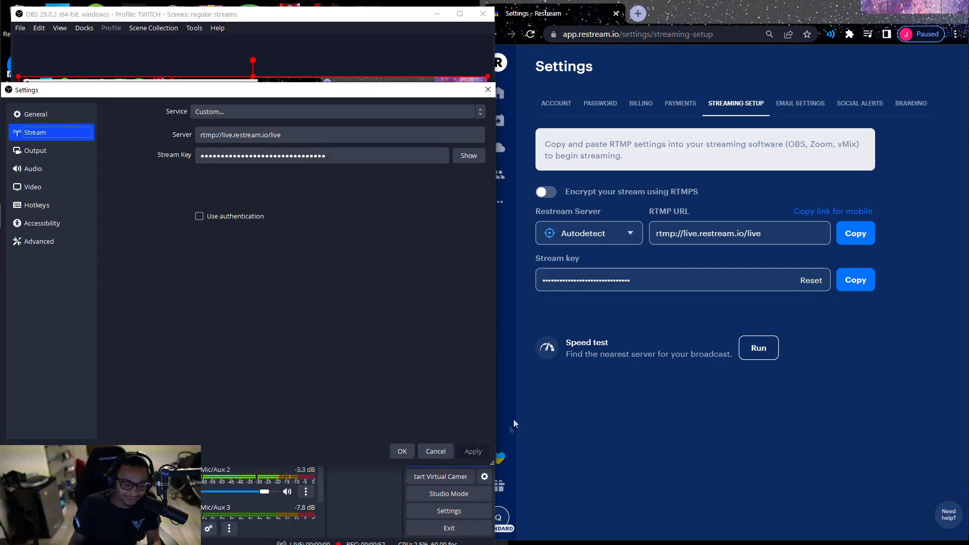
mouse_move(363, 107)
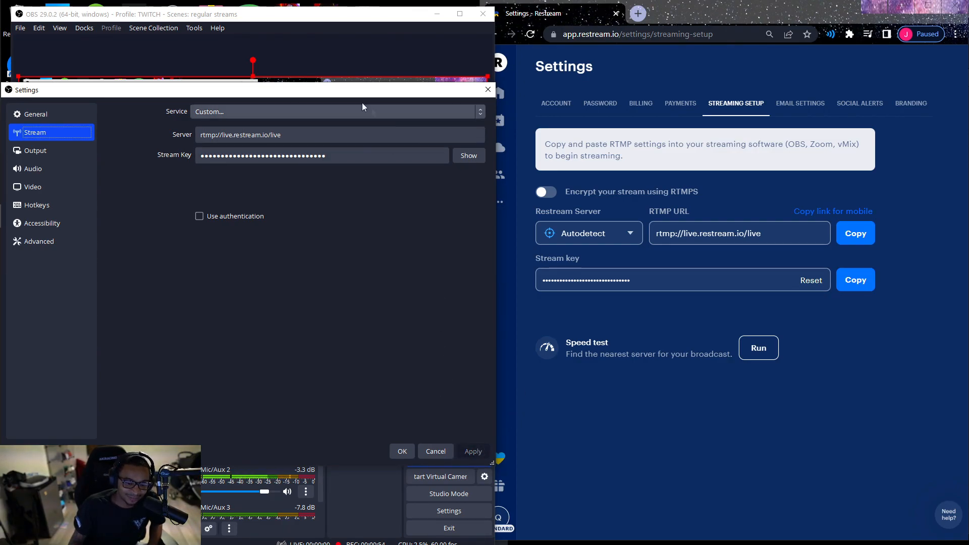
mouse_move(725, 218)
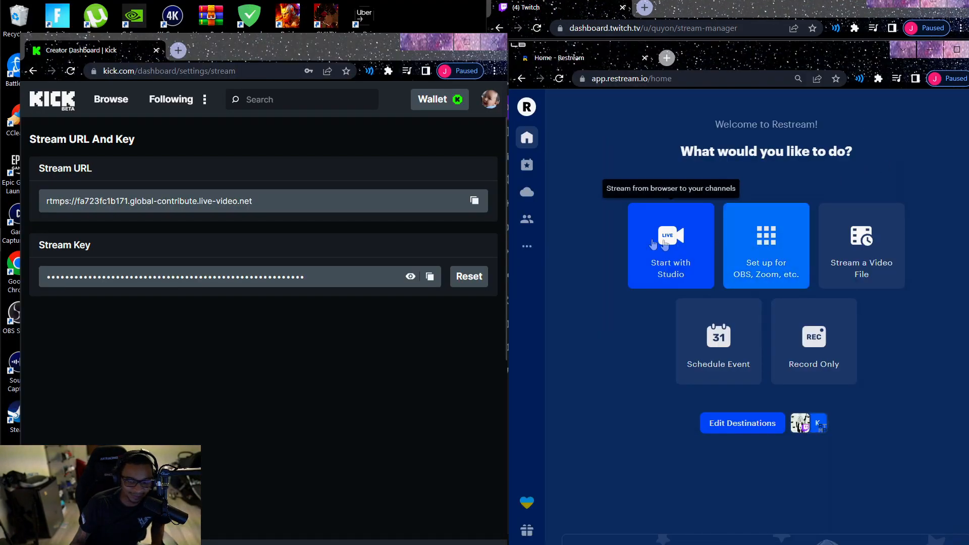
mouse_move(745, 205)
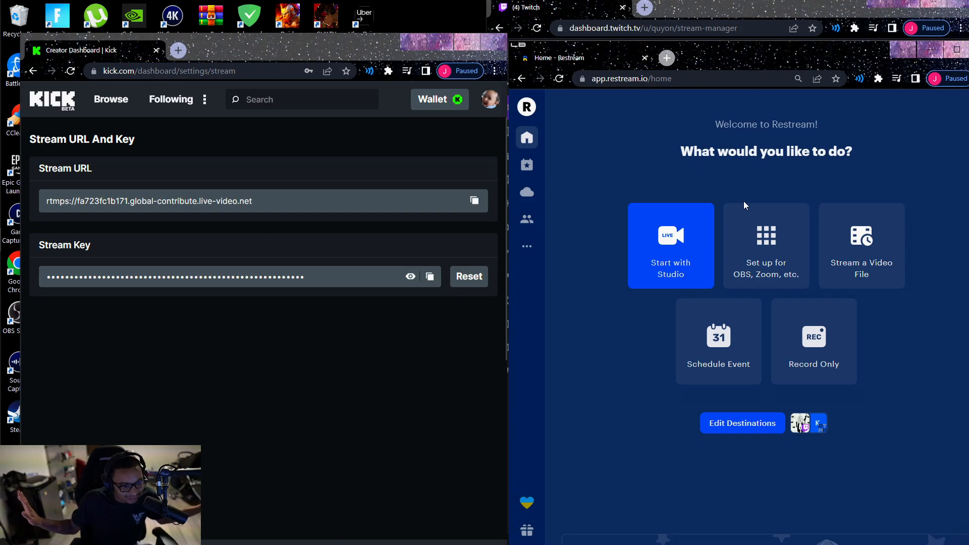
mouse_move(724, 232)
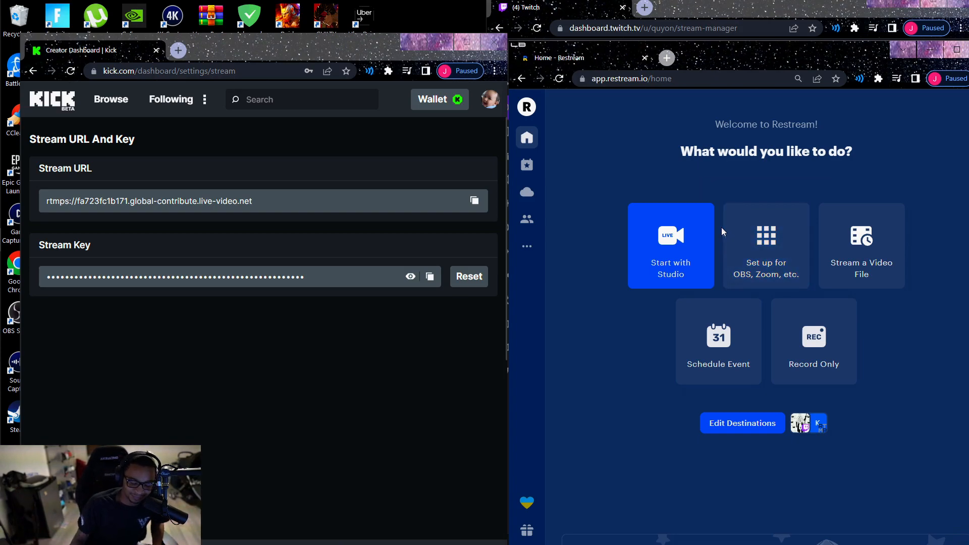
mouse_move(620, 348)
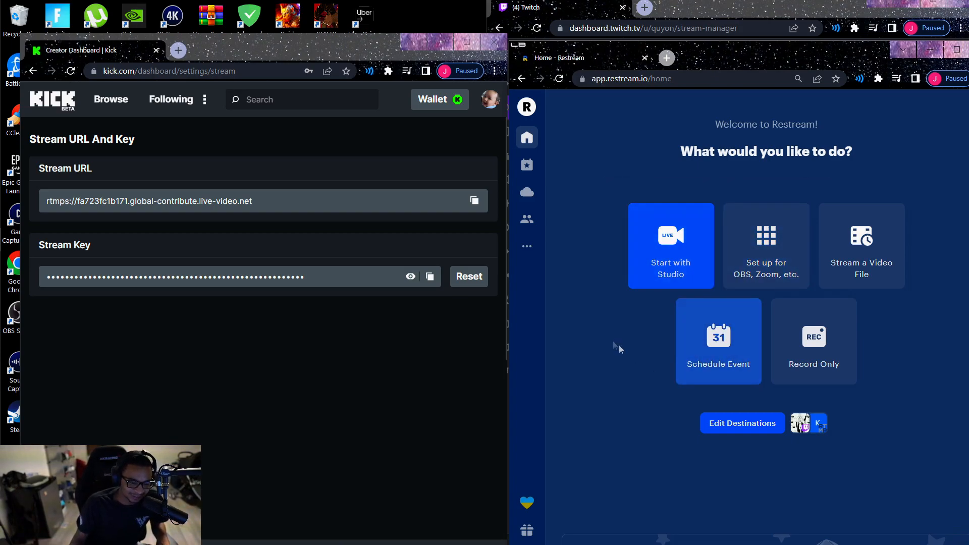
mouse_move(639, 374)
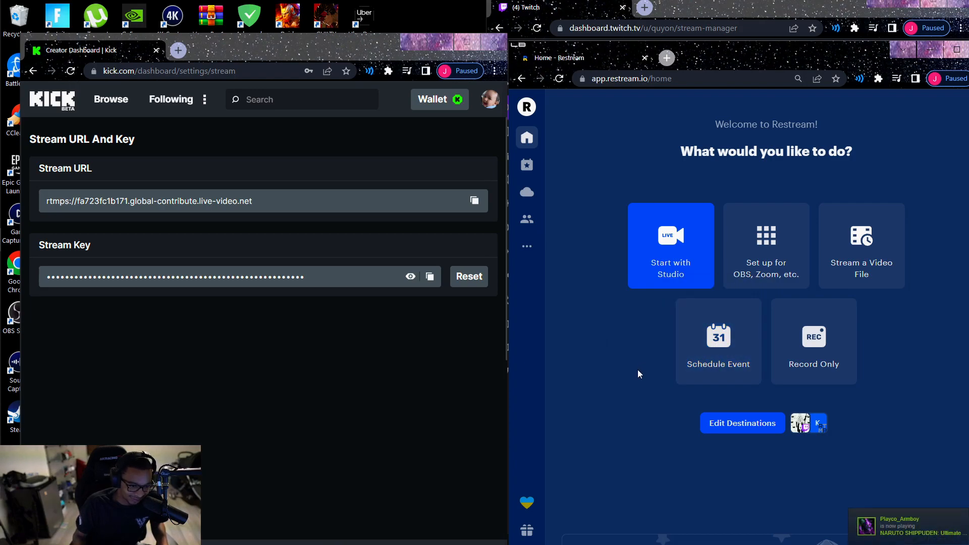